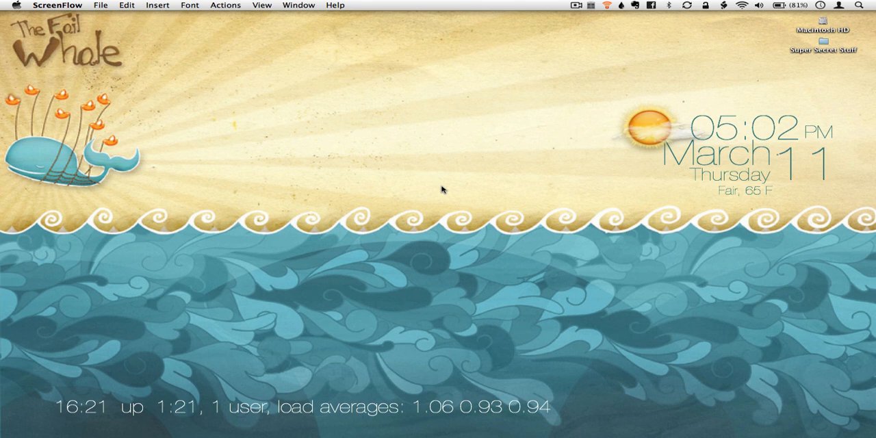
mouse_move(577, 55)
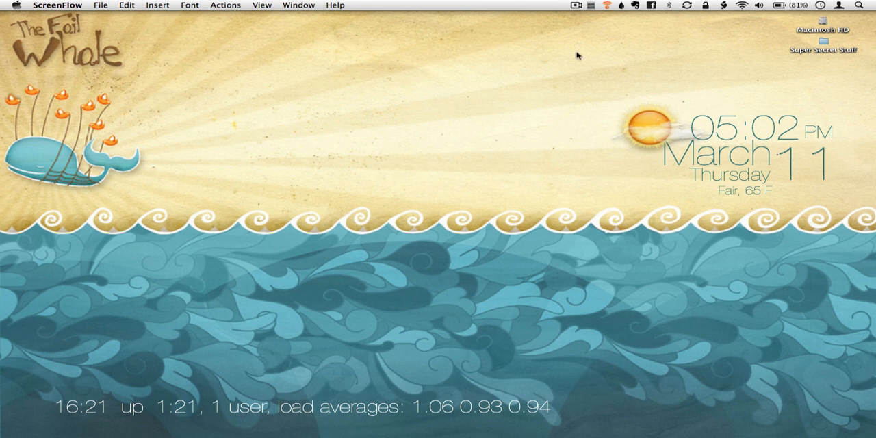
mouse_move(433, 81)
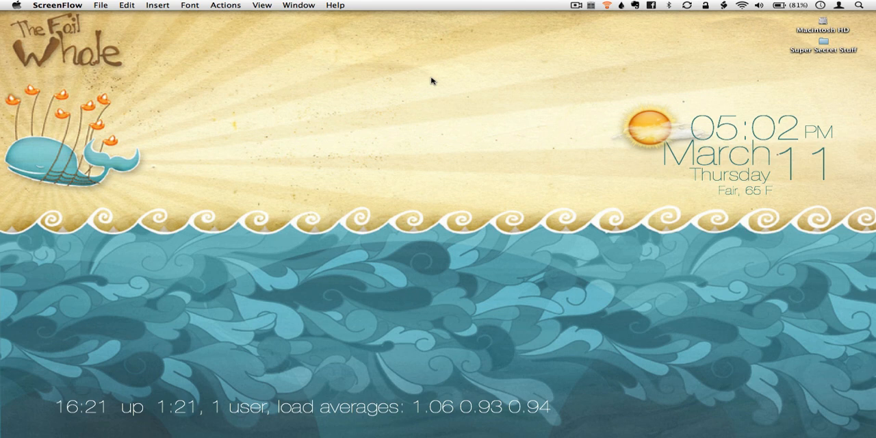
mouse_move(596, 161)
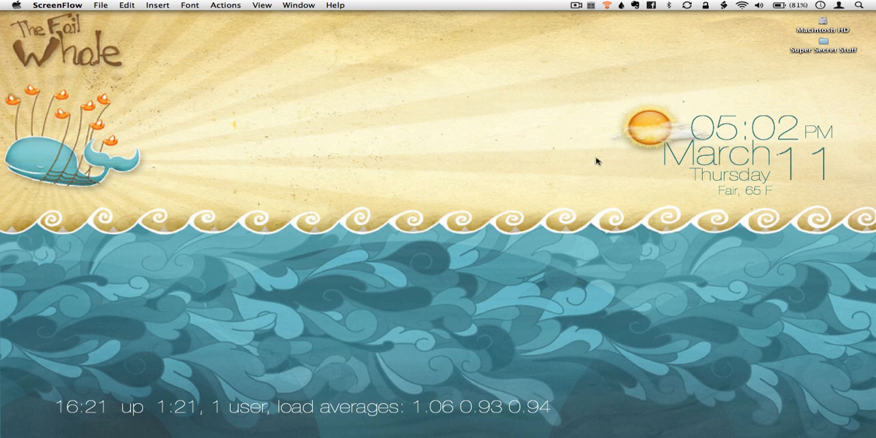
mouse_move(765, 260)
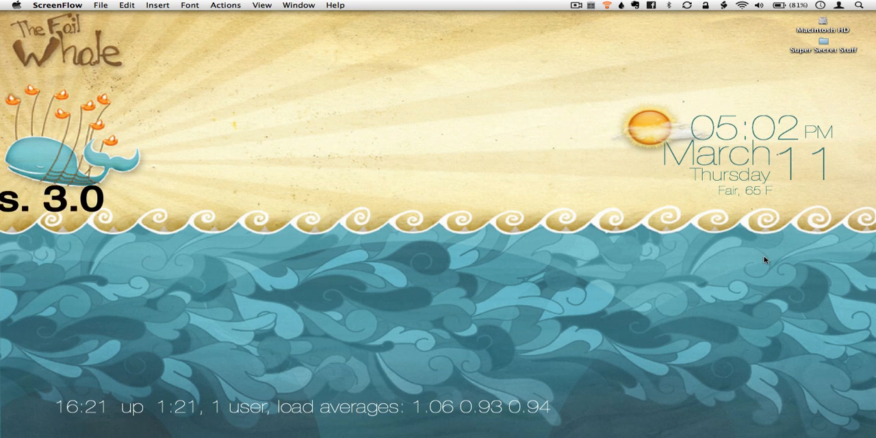
Step: Reach the GeekTool pane from the Apple menu's System Preferences overview
click(10, 6)
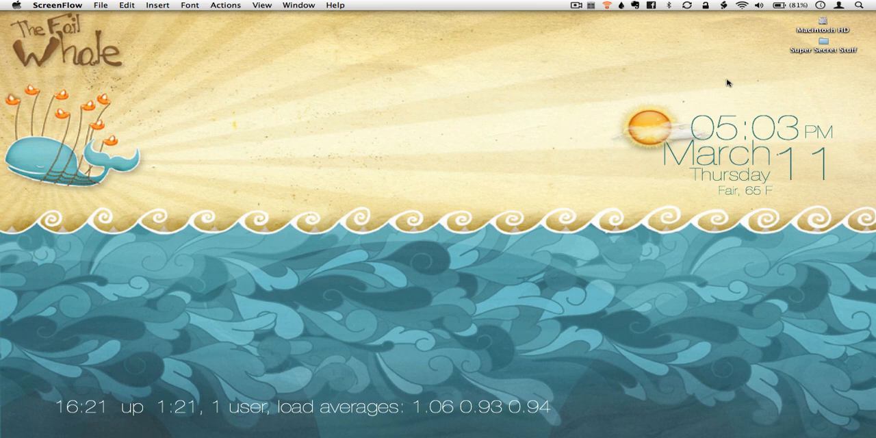
mouse_move(12, 323)
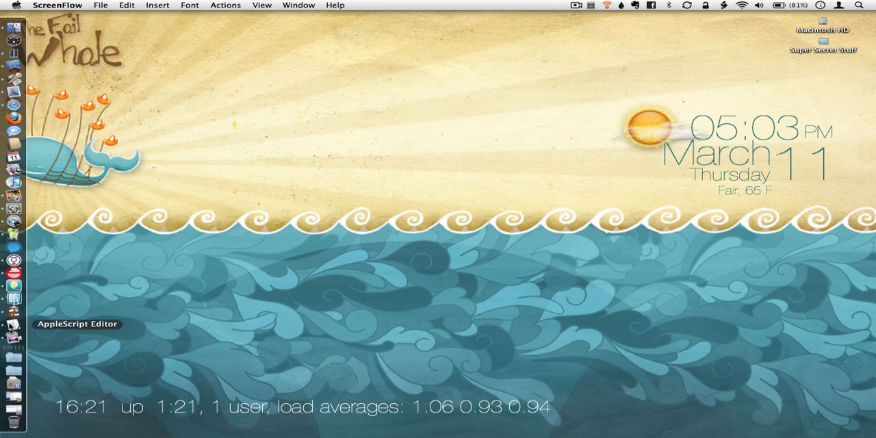
click(8, 5)
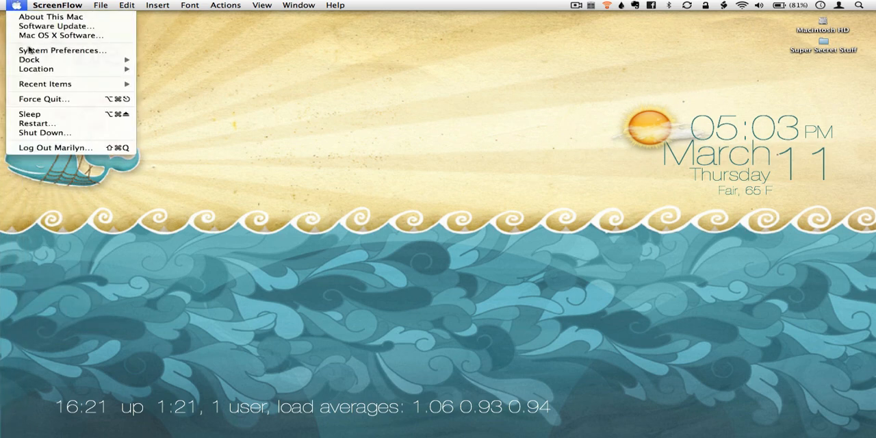
click(60, 50)
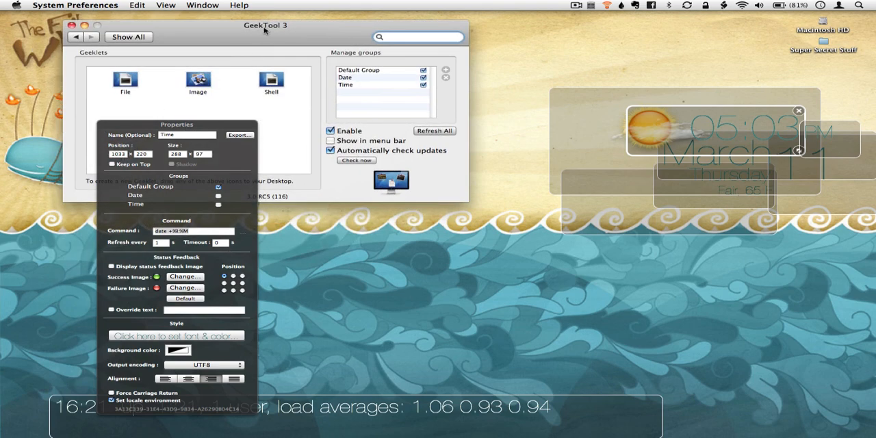
click(129, 37)
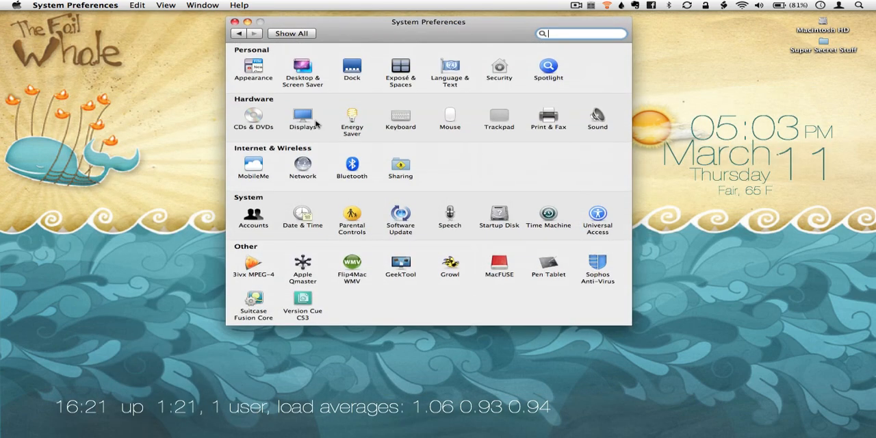
click(399, 266)
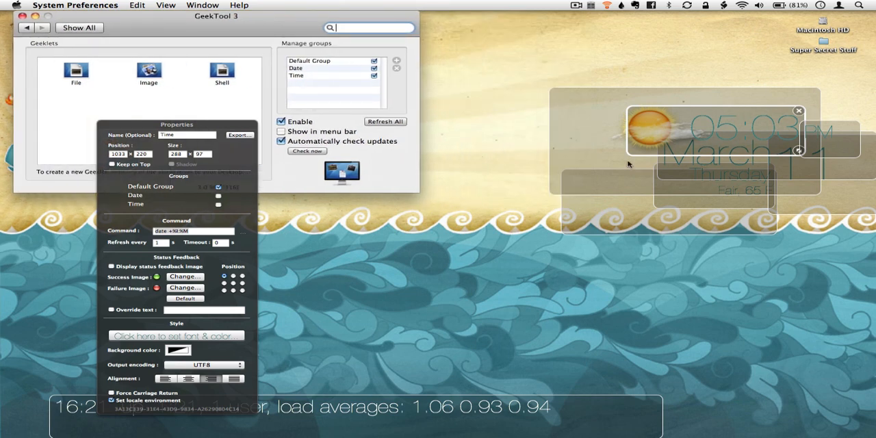
mouse_move(615, 283)
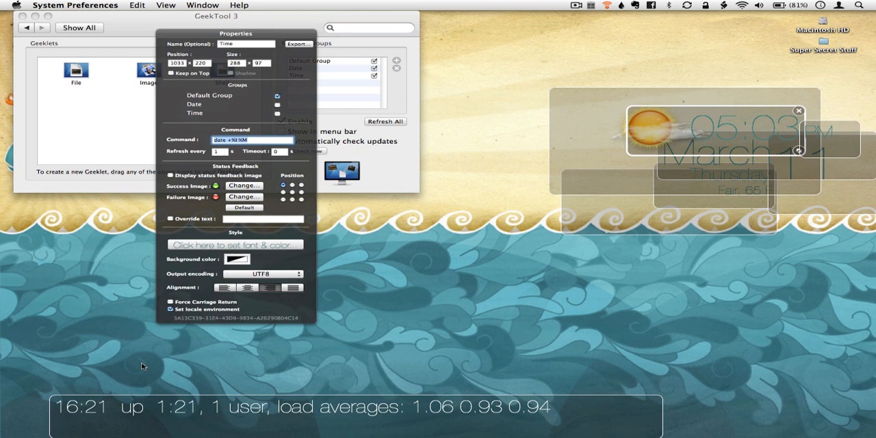
mouse_move(227, 395)
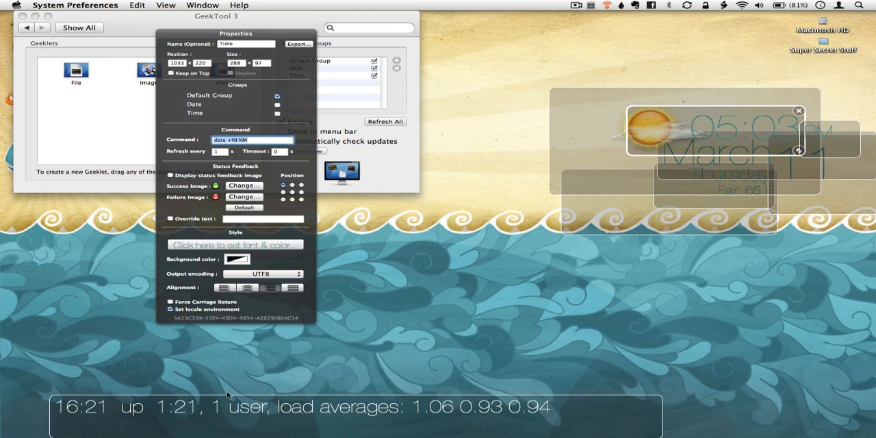
mouse_move(314, 413)
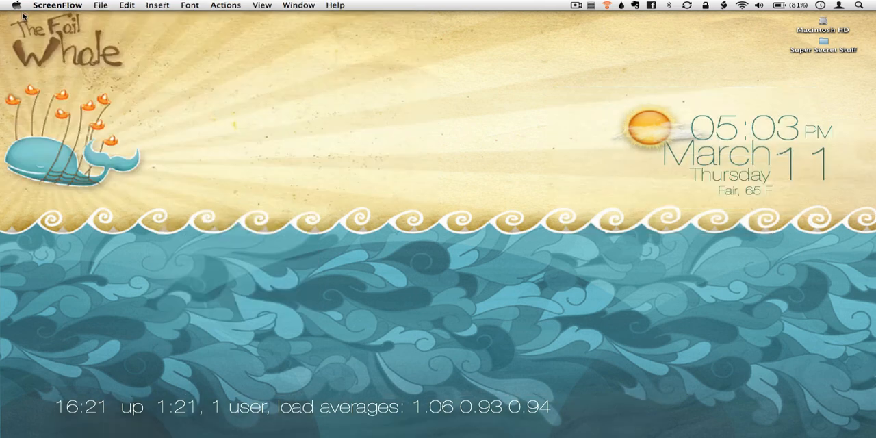
mouse_move(862, 145)
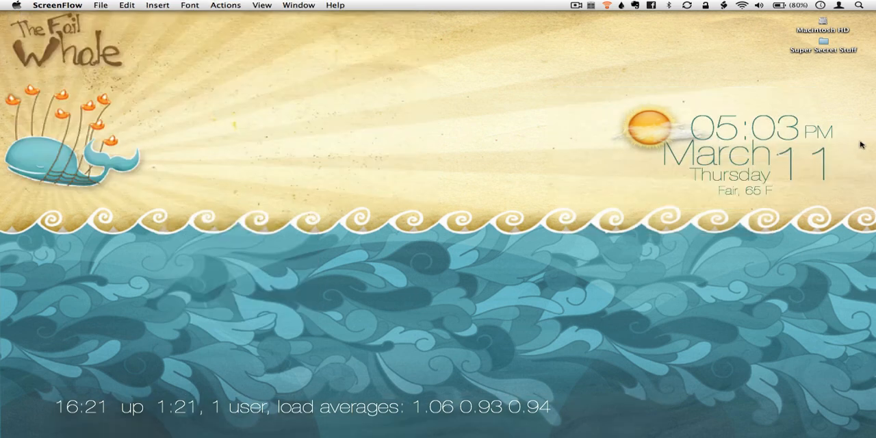
mouse_move(458, 43)
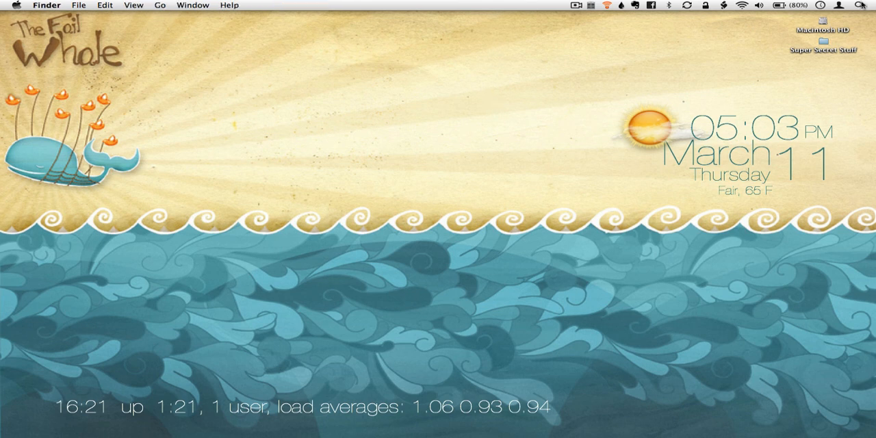
Step: Walk through the menu bar utilities one by one, showing each icon's menu
click(840, 6)
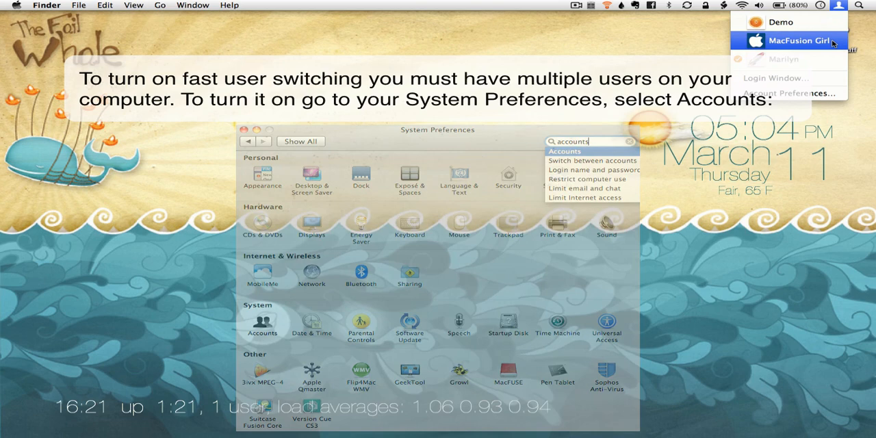
click(565, 150)
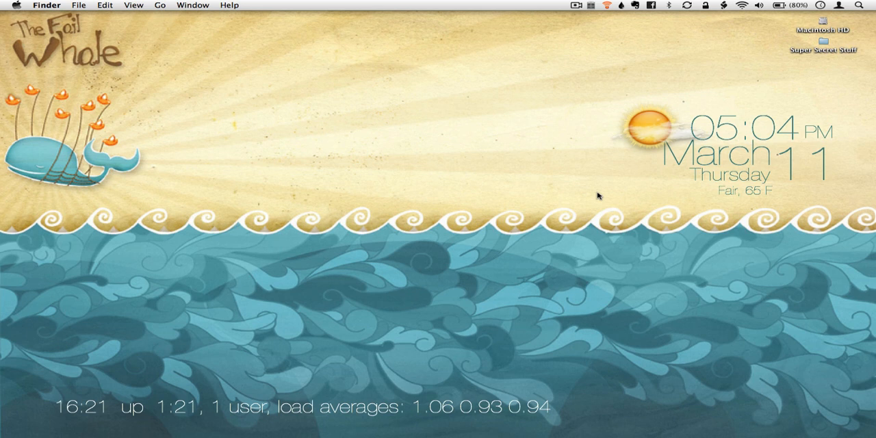
mouse_move(818, 11)
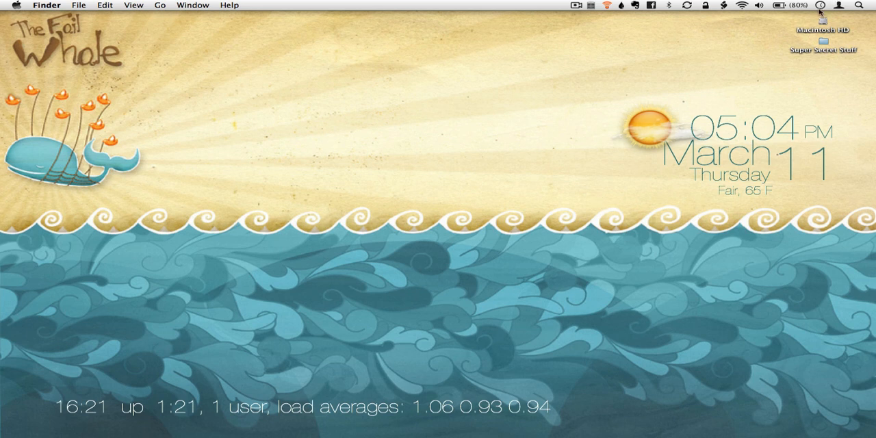
click(820, 6)
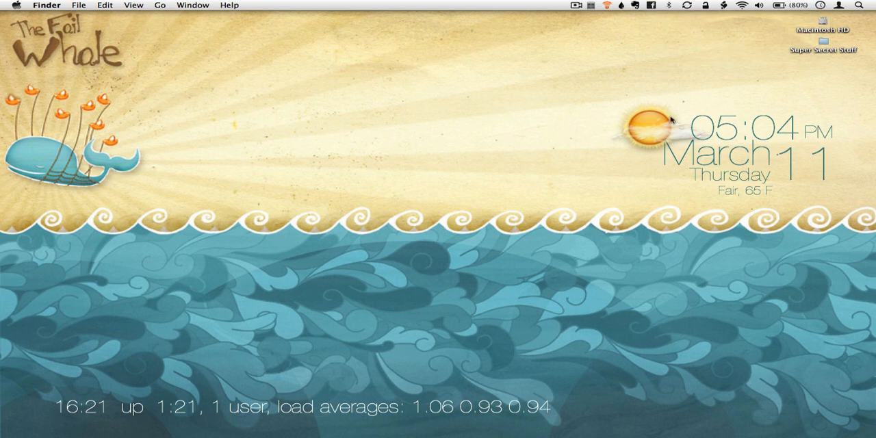
mouse_move(783, 30)
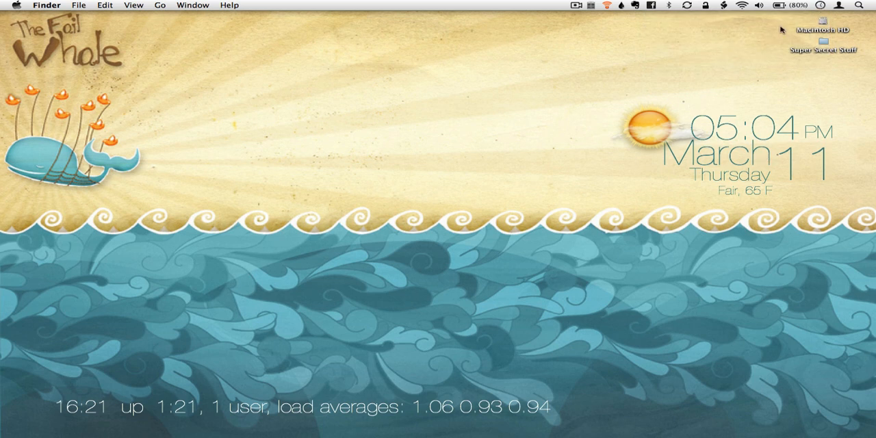
mouse_move(536, 149)
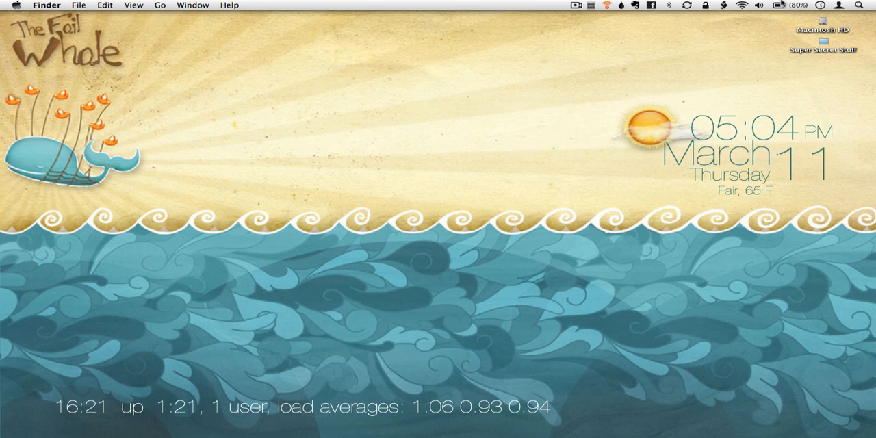
click(786, 6)
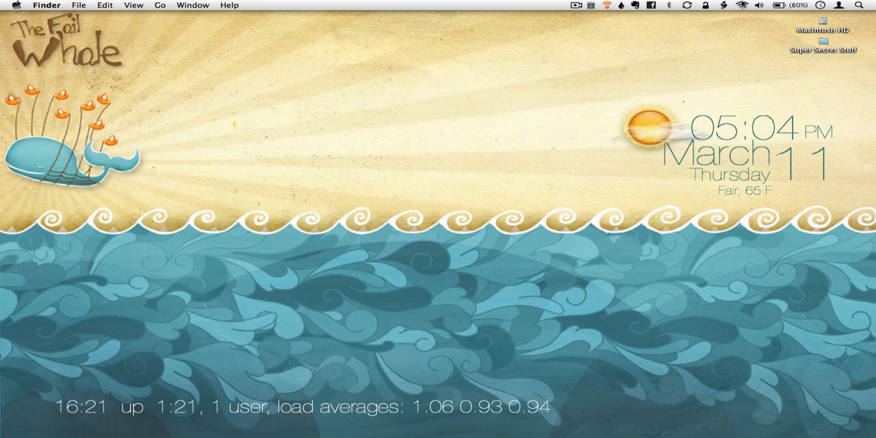
mouse_move(742, 5)
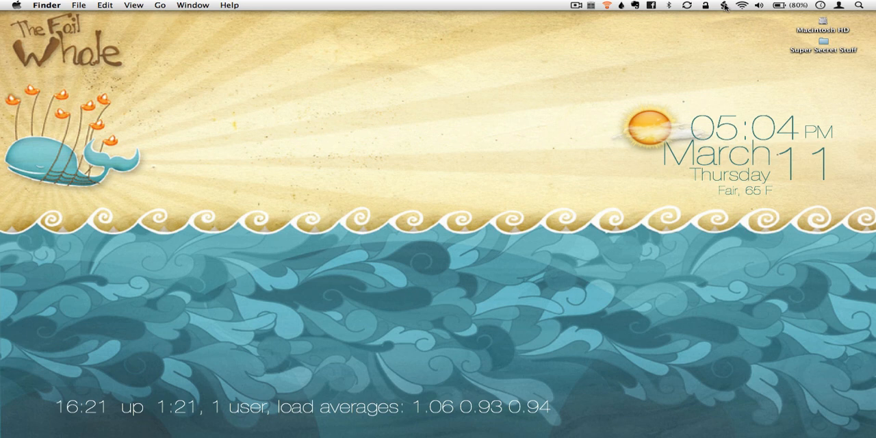
click(722, 5)
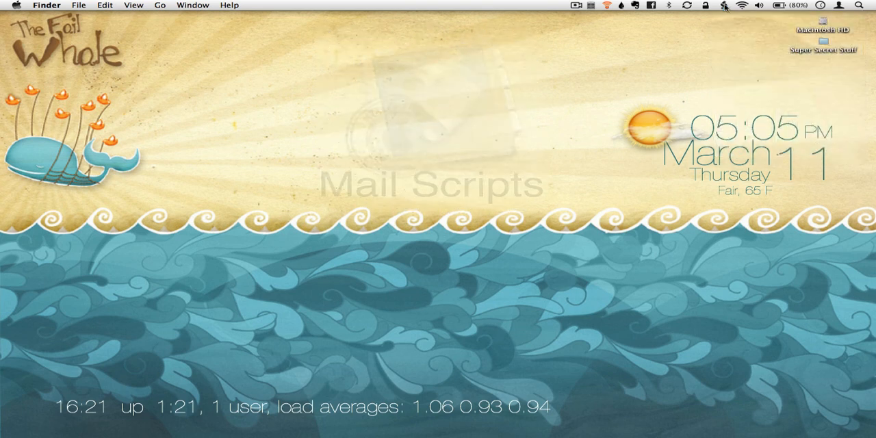
Step: Show the keychain lock and Evernote clipping menus, then the Eye-Fi card helper graphic
click(707, 5)
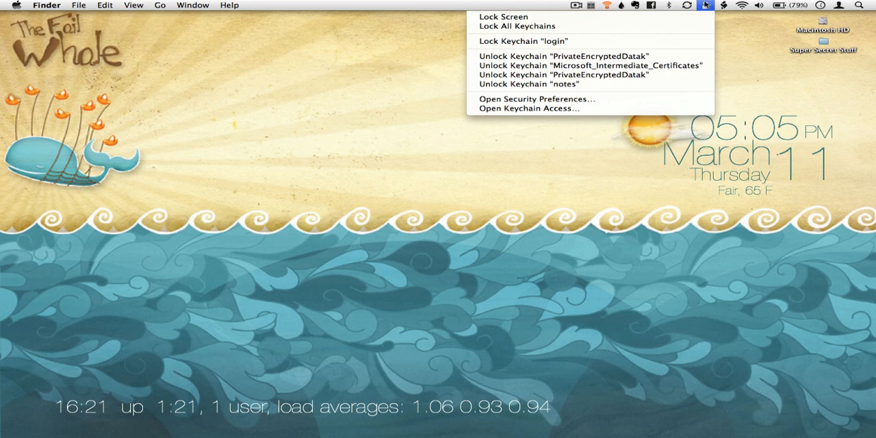
click(597, 266)
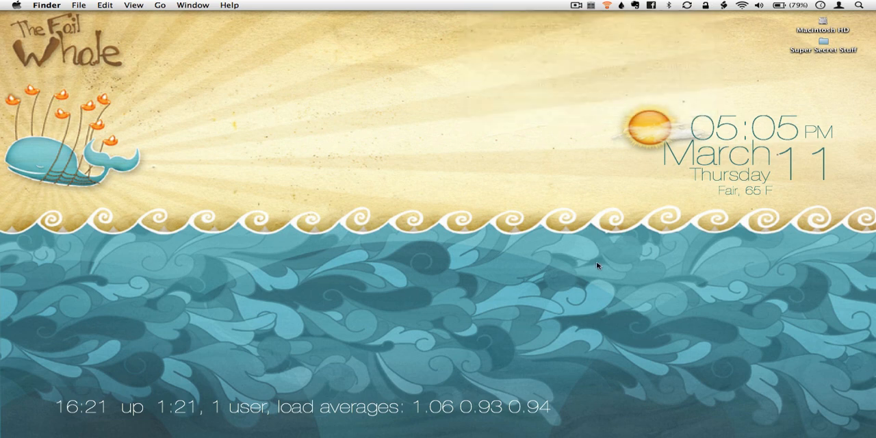
mouse_move(698, 41)
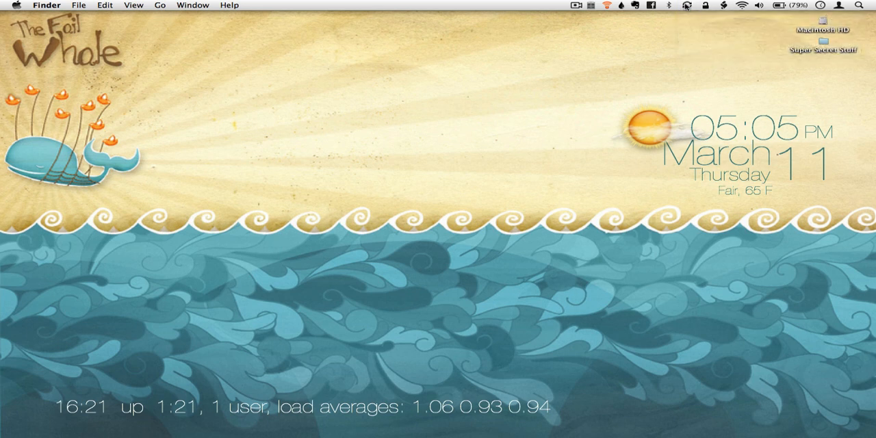
click(668, 5)
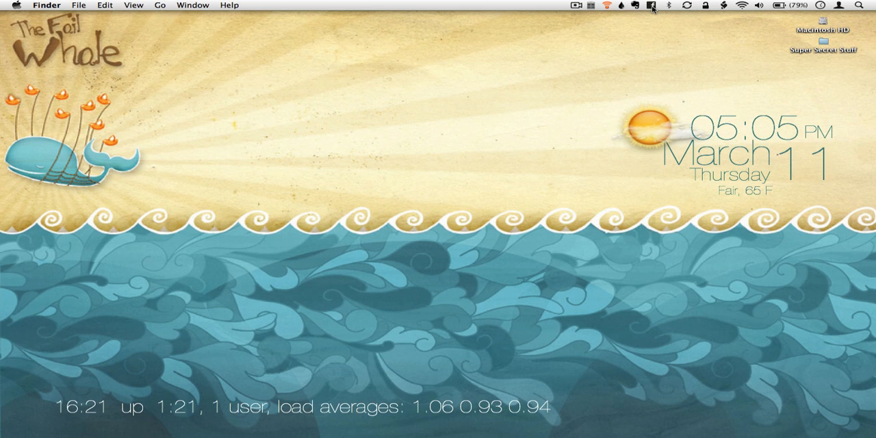
click(648, 6)
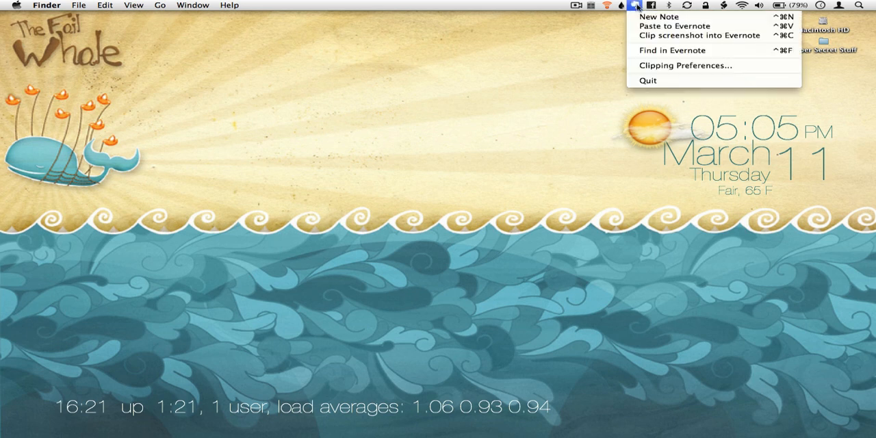
click(620, 5)
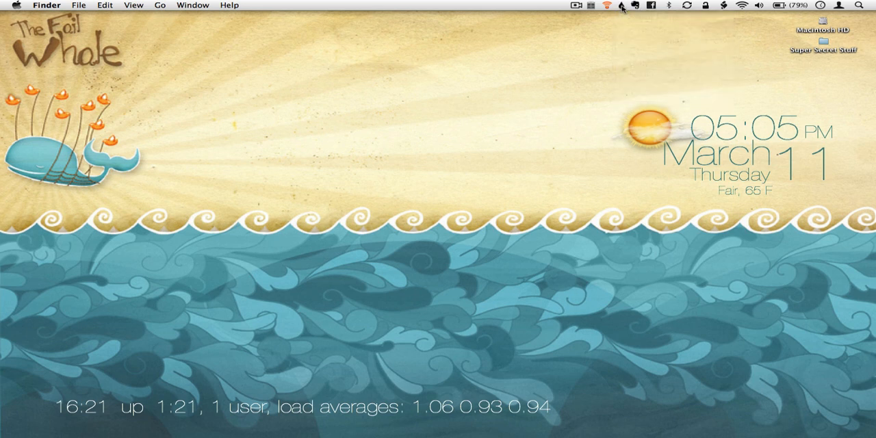
click(605, 6)
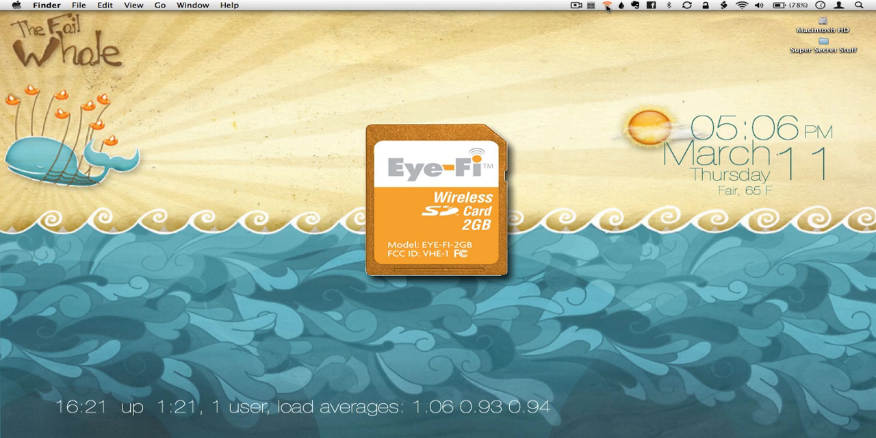
drag(435, 206, 367, 281)
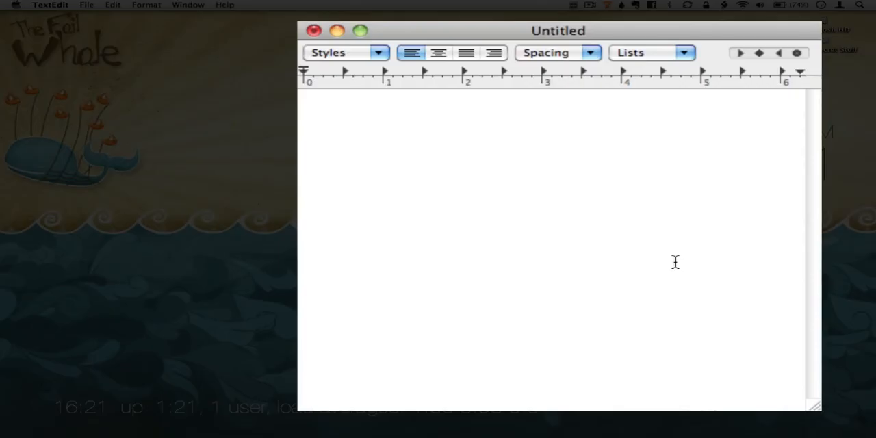
Step: Expand abbreviations into youtube.com/macfusiontv, twitter.com/fakemacfusion and twitter.com/macfusion_AASP links
text(http://www.youtube.com/macfusiontv)
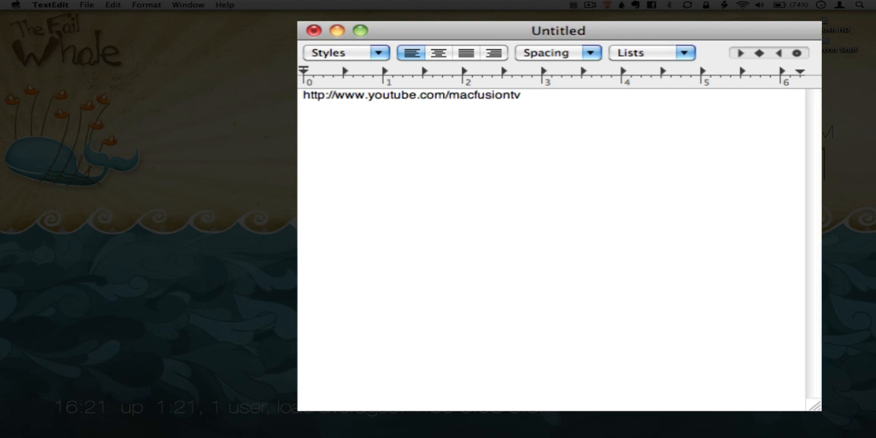
click(520, 96)
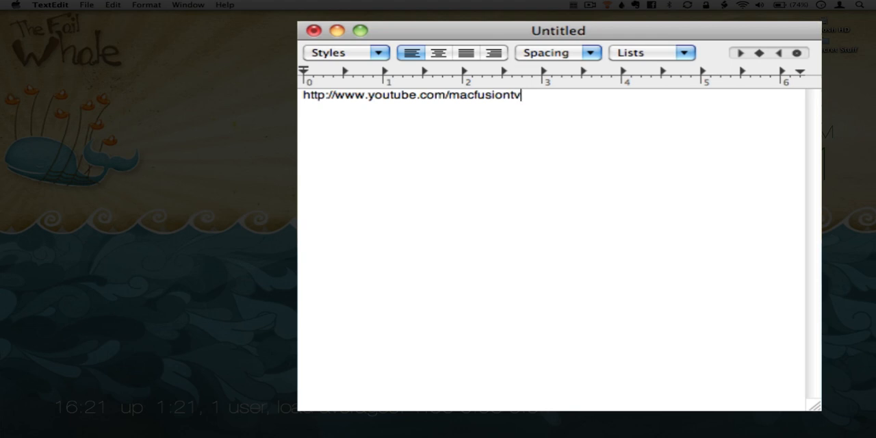
key(Return)
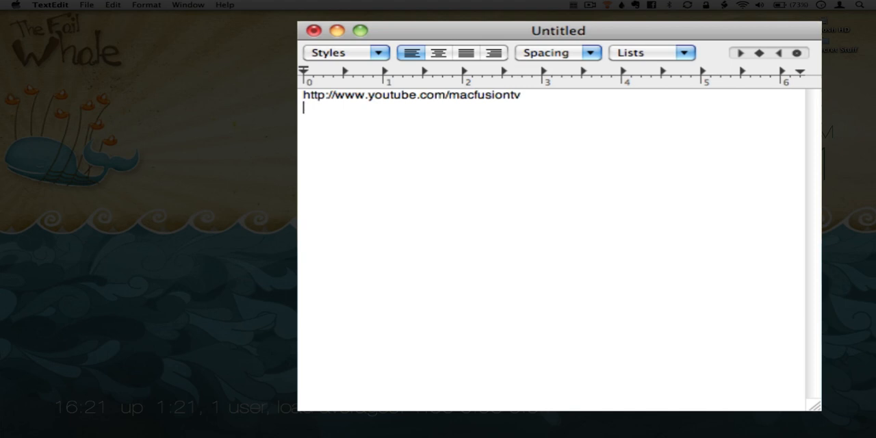
text(twit)
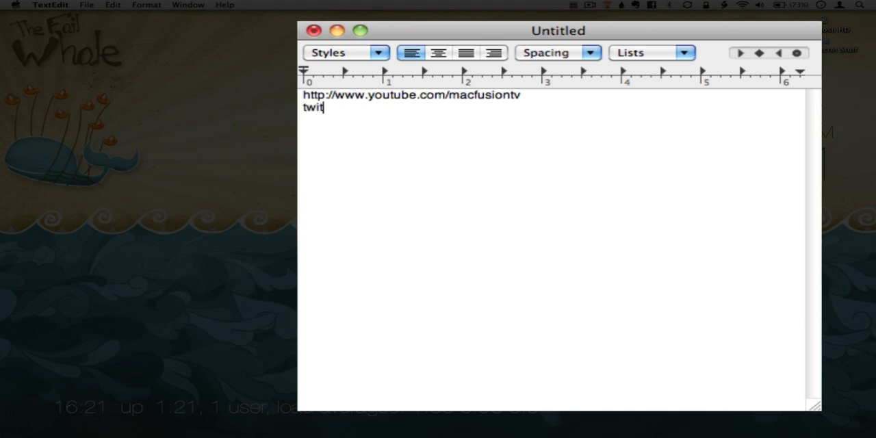
text(http://twitter.com/fakemacfusion)
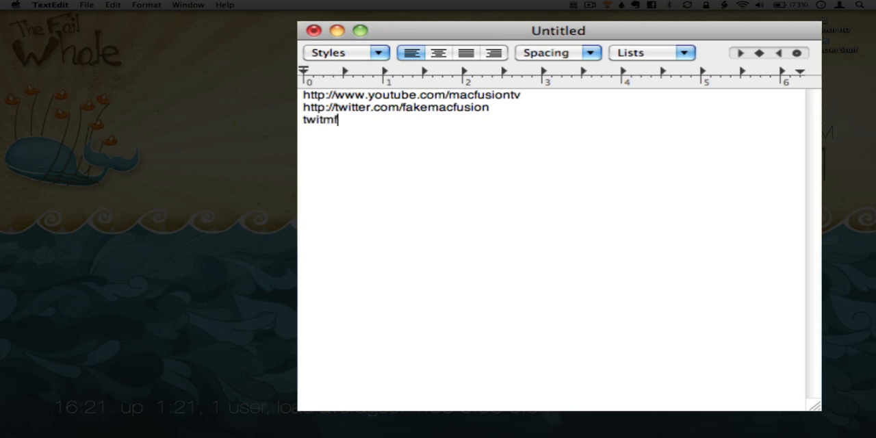
text(g)
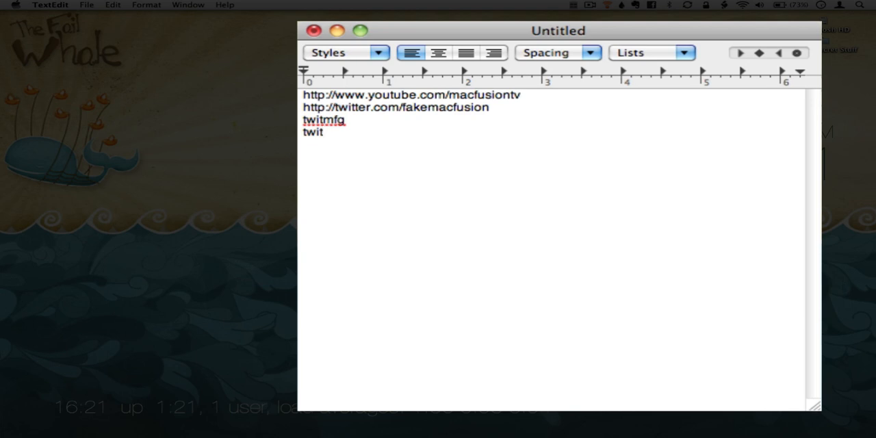
text(http://twitter.com/macfusion_AASP)
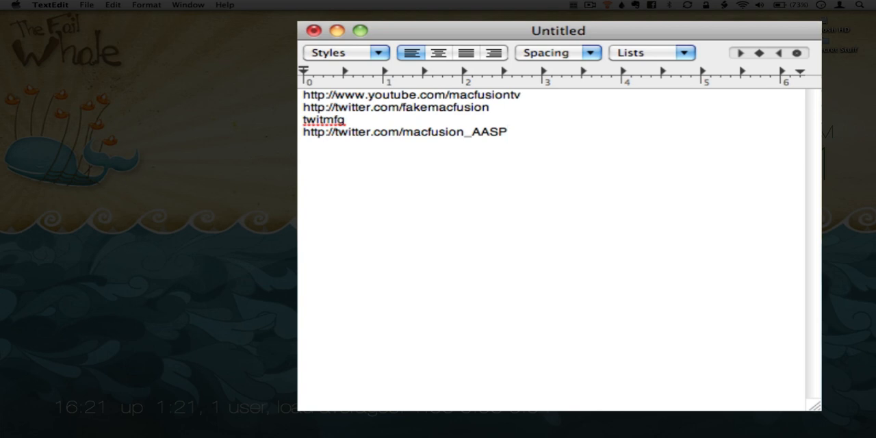
click(509, 132)
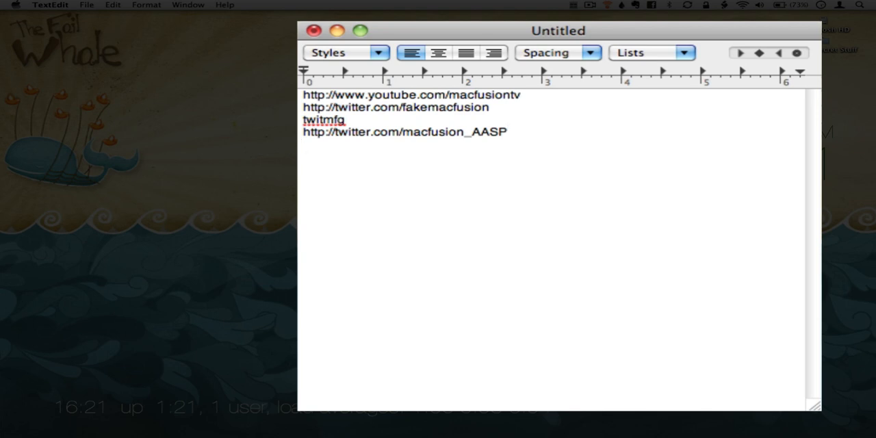
text(@fakemacfusion)
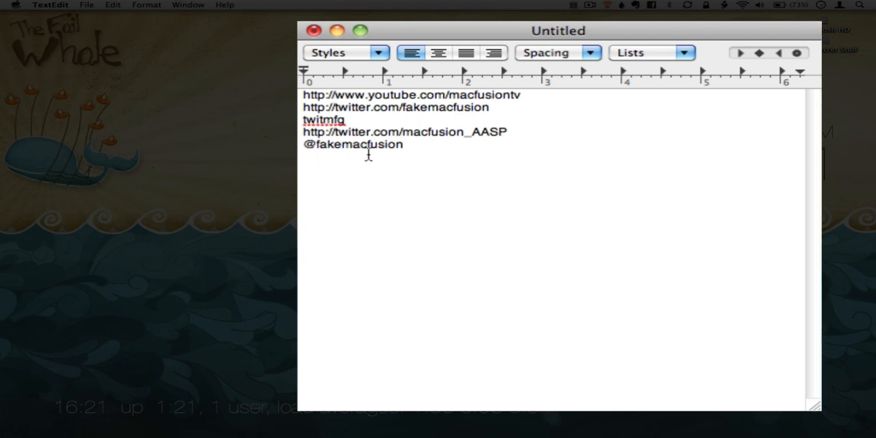
mouse_move(419, 158)
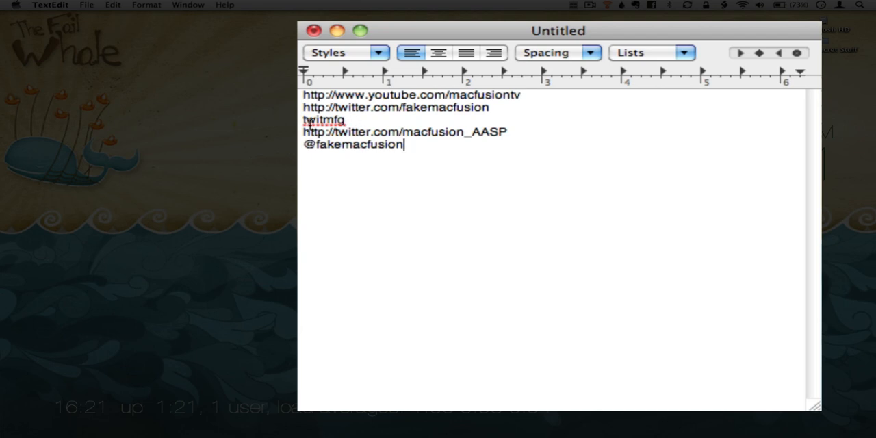
click(315, 30)
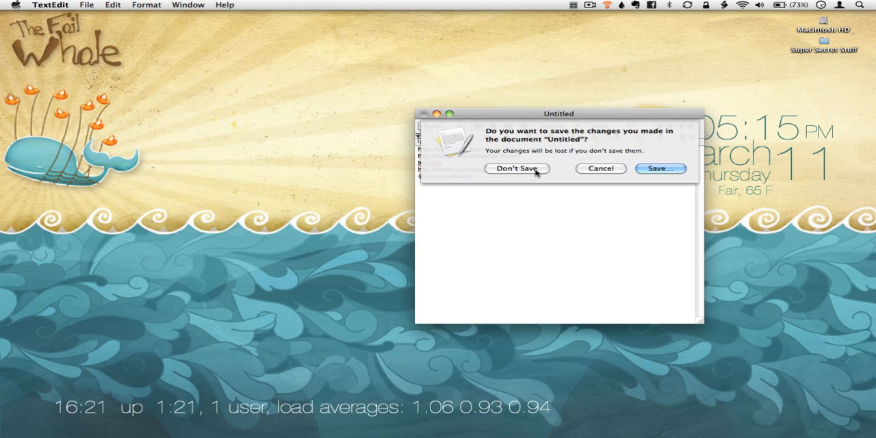
click(516, 168)
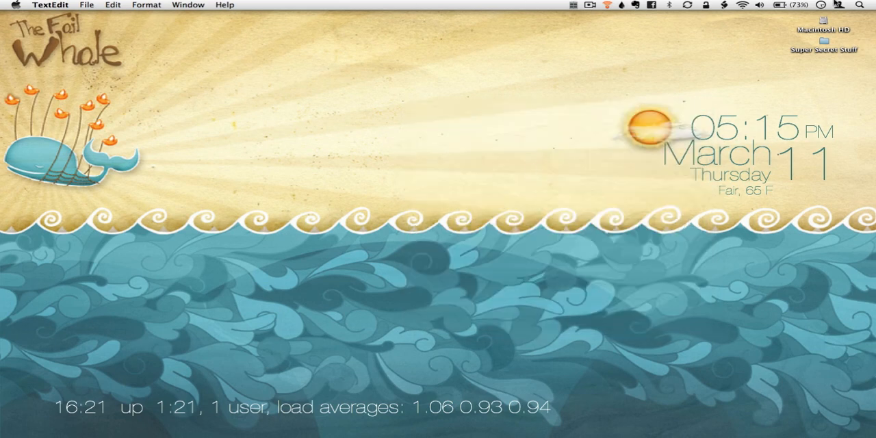